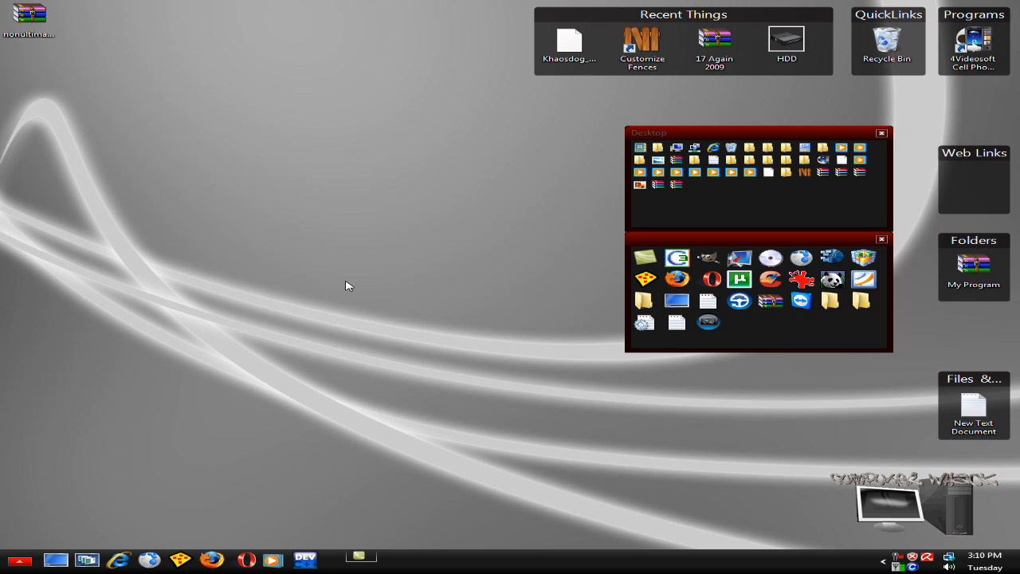
mouse_move(338, 289)
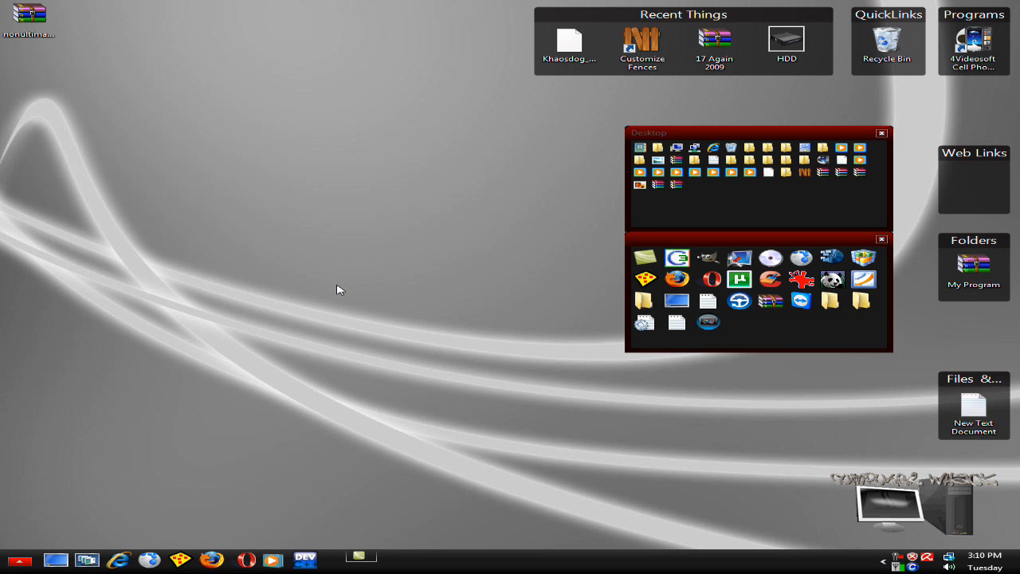
mouse_move(346, 289)
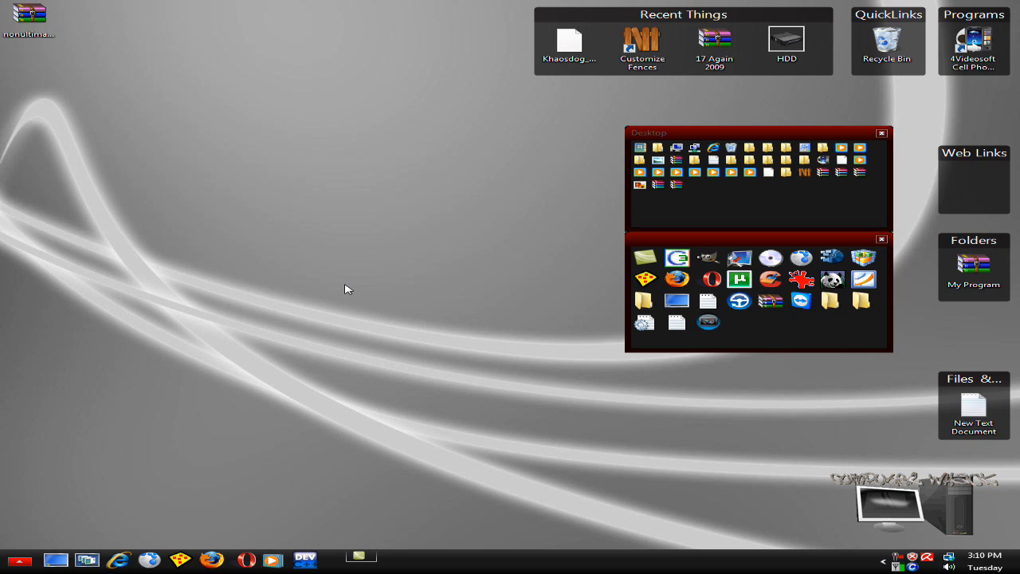
mouse_move(111, 115)
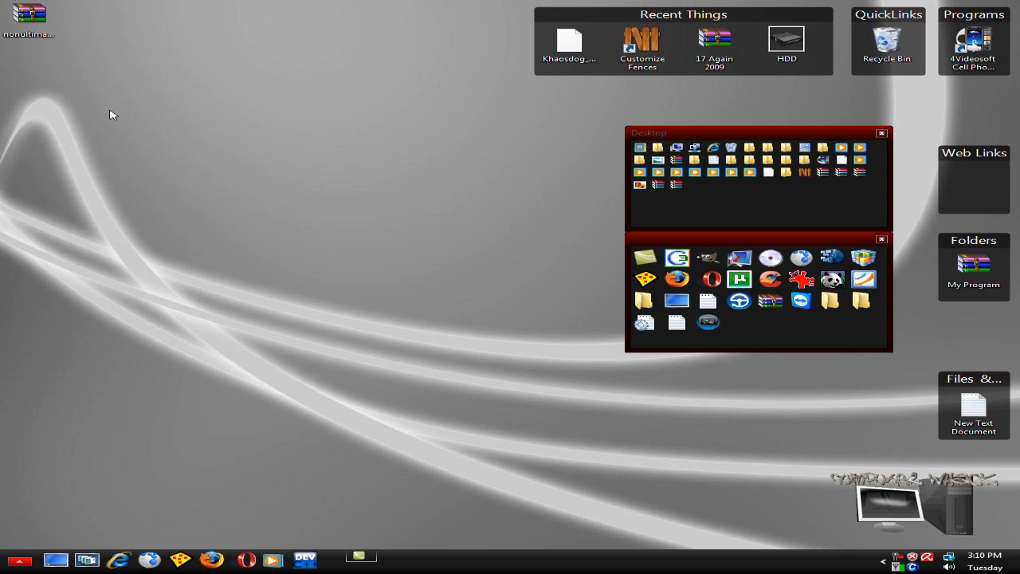
mouse_move(95, 334)
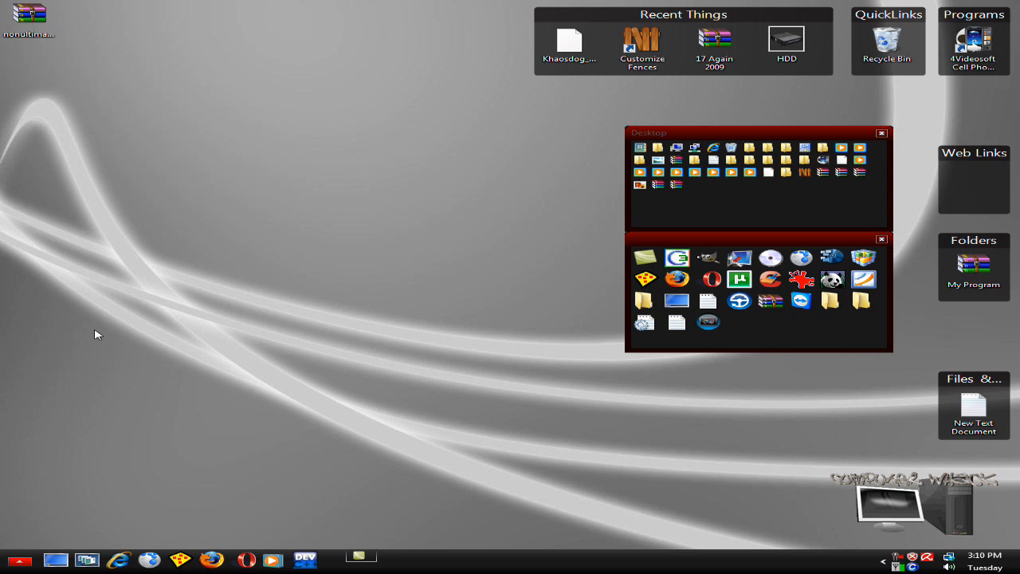
mouse_move(77, 510)
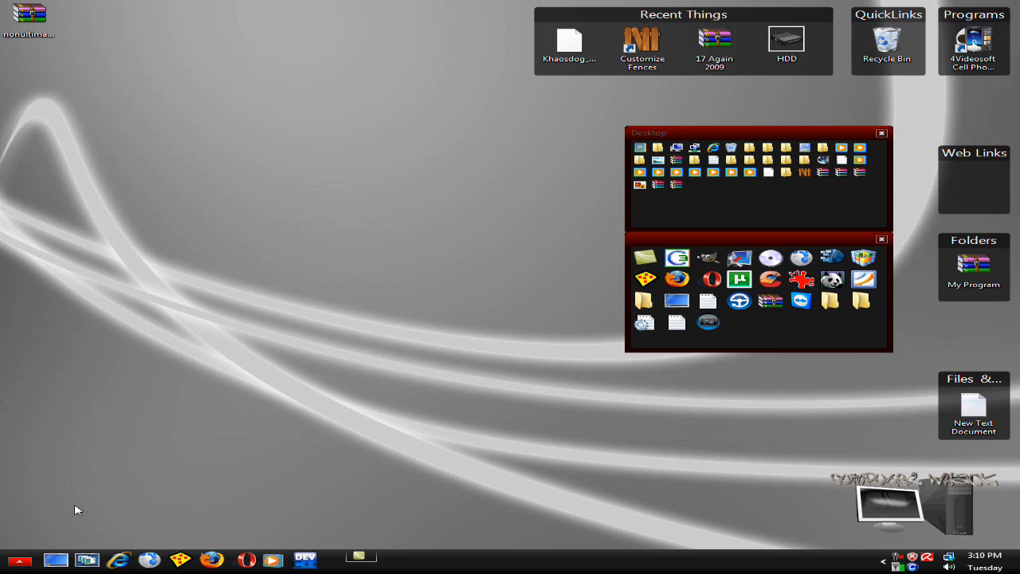
mouse_move(63, 493)
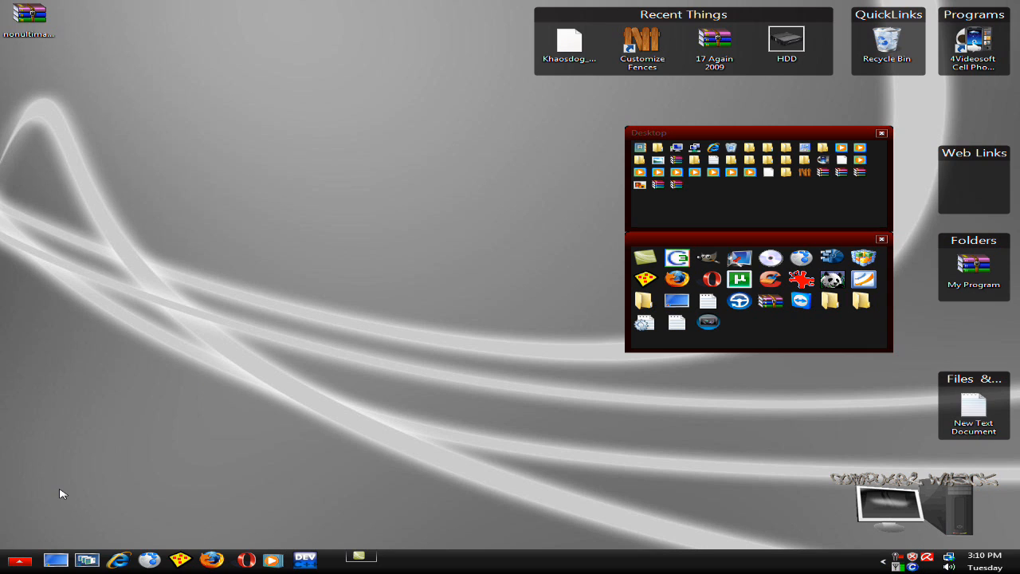
mouse_move(143, 458)
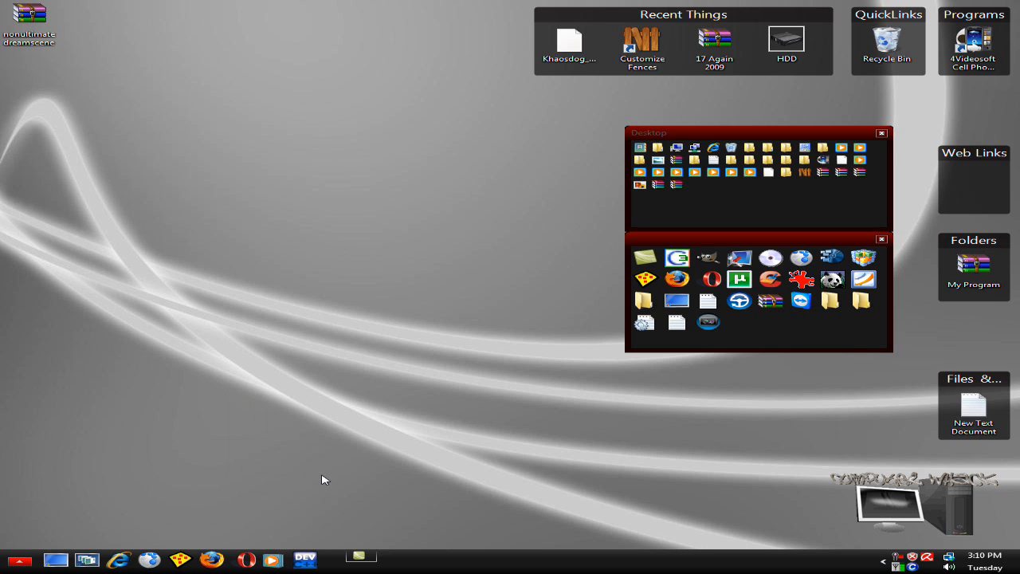
mouse_move(327, 476)
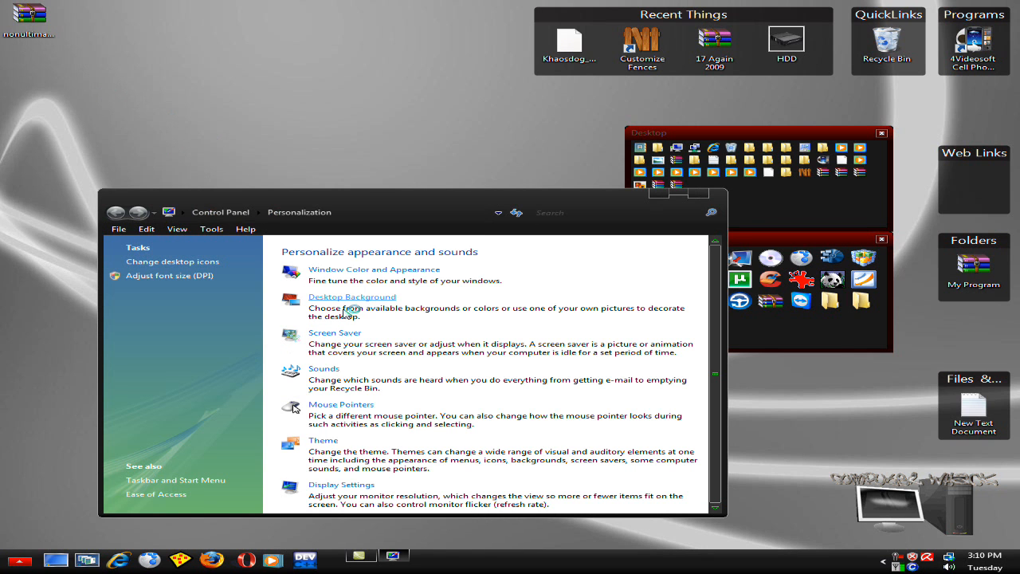
- Set the third video in the Dreamscenes folder as the desktop background
click(351, 296)
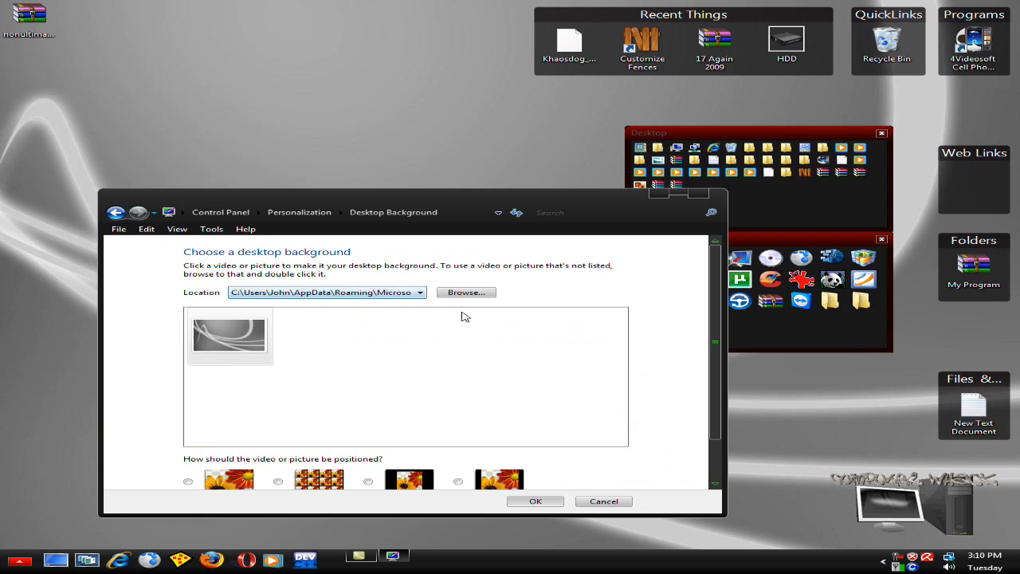
click(420, 292)
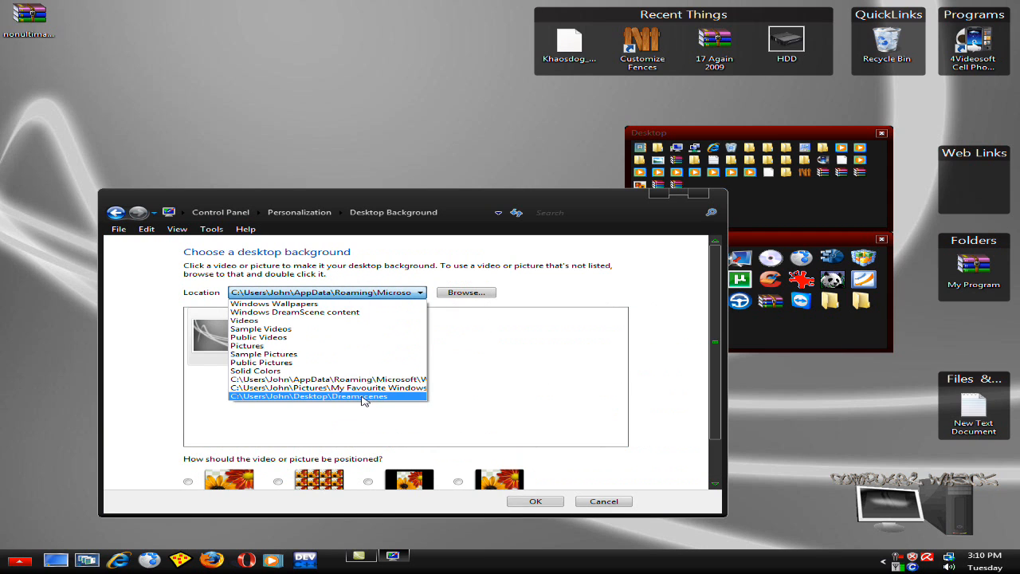
click(326, 396)
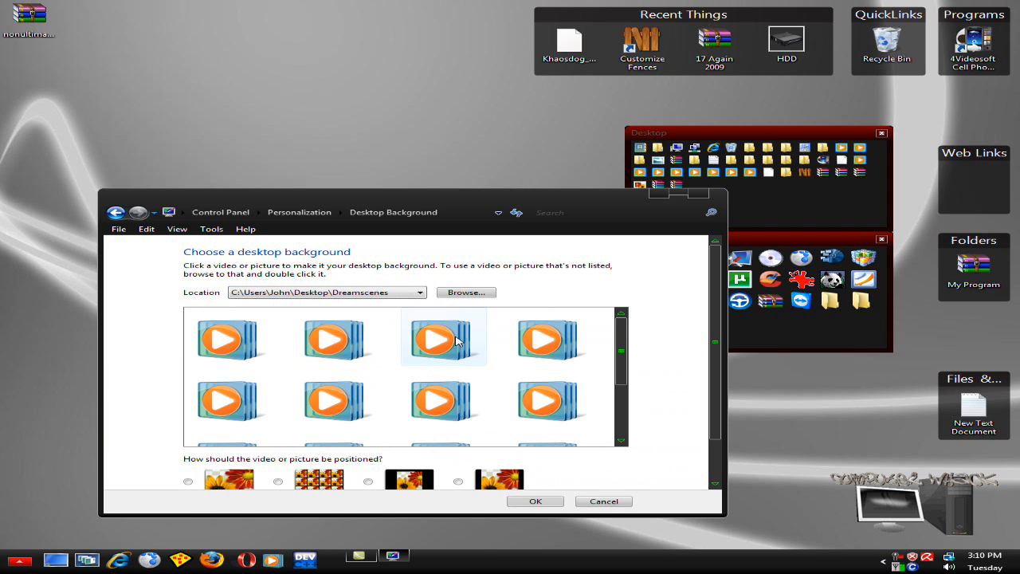
click(444, 338)
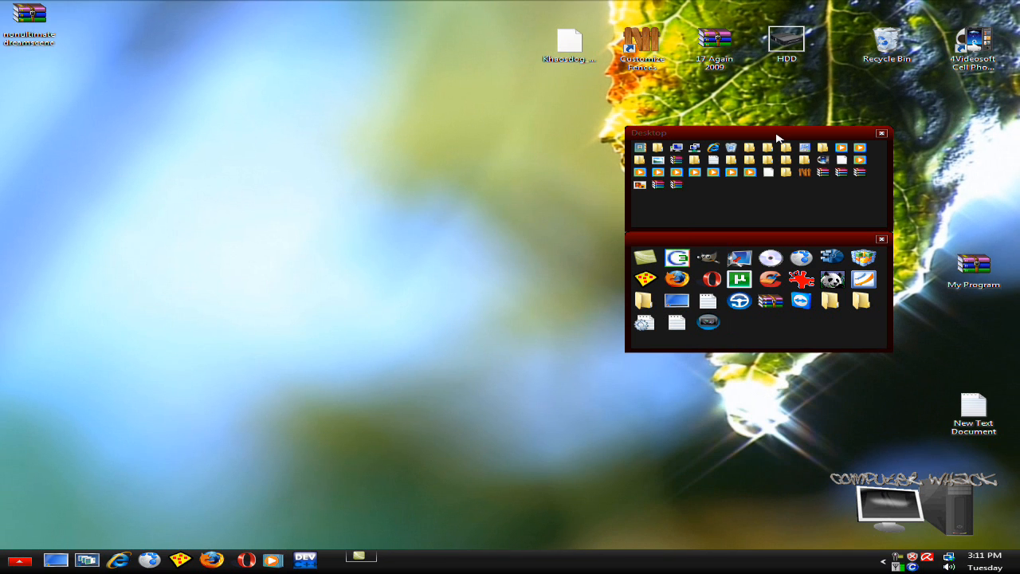
mouse_move(591, 491)
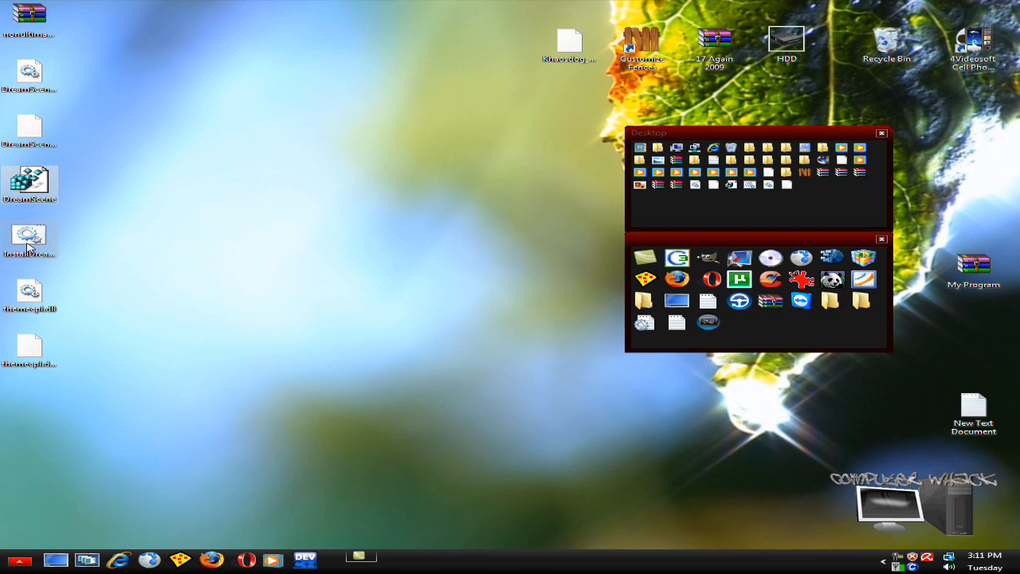
- Open the InstallDreamScene script from the desktop
double_click(30, 239)
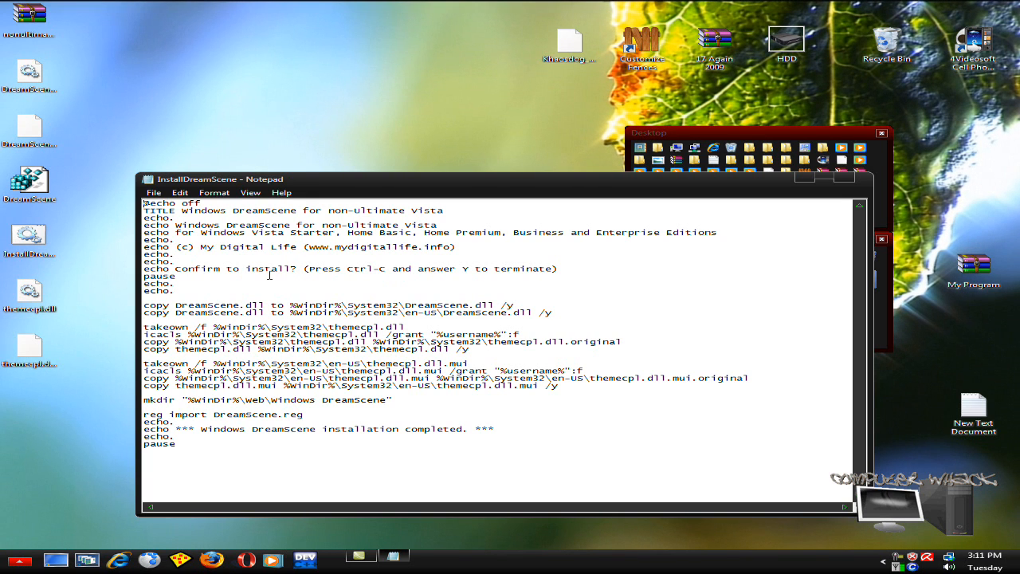
mouse_move(203, 308)
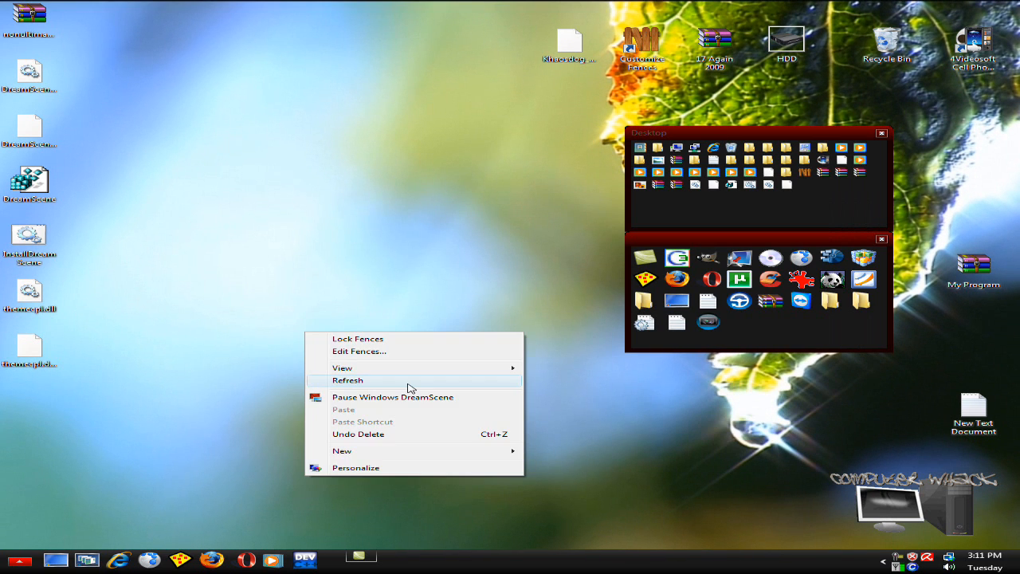
- Refresh the desktop from its right-click menu
click(347, 380)
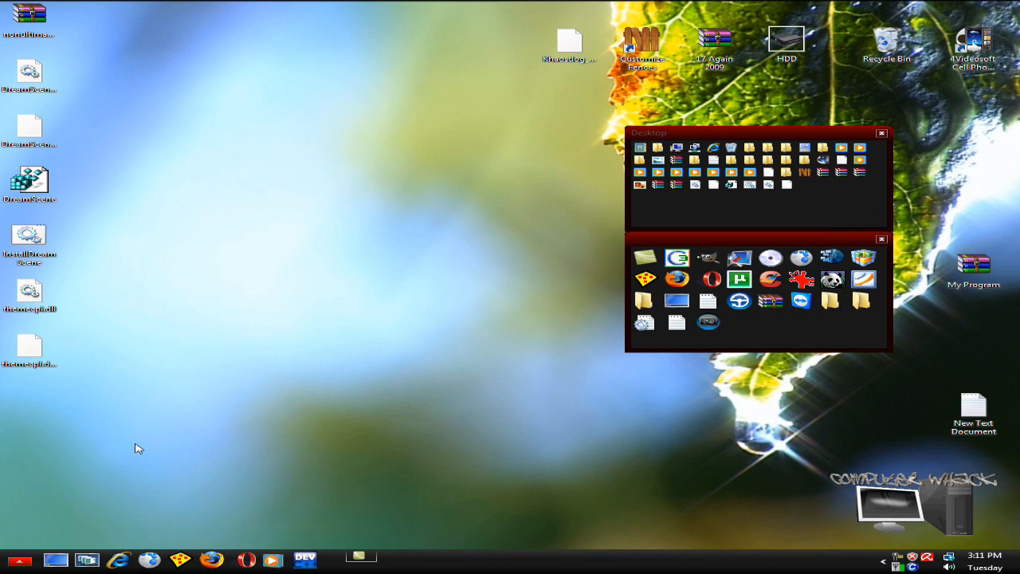
mouse_move(244, 290)
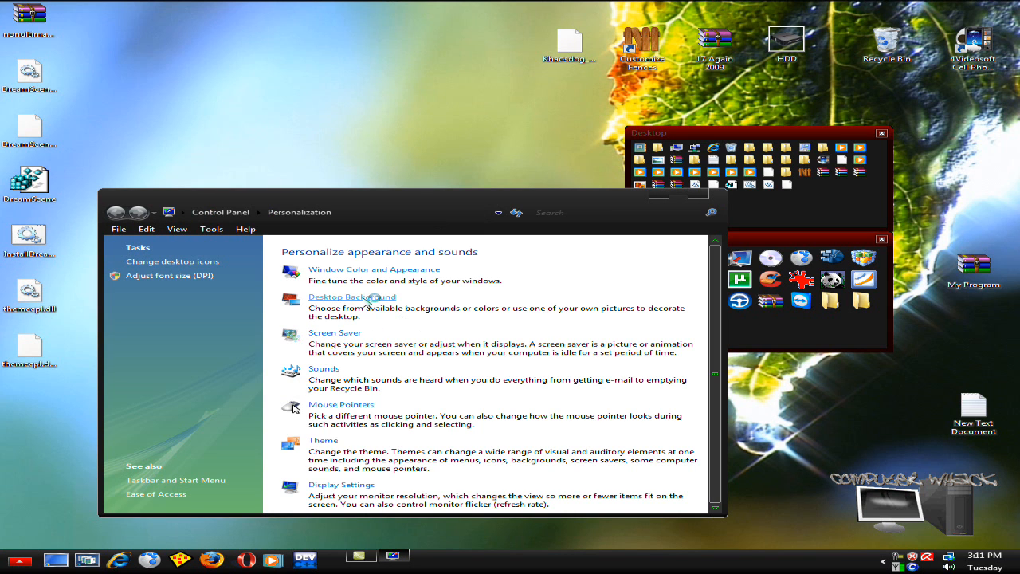
- Check the Desktop Background locations list, keep Dreamscenes, and cancel without changes
click(352, 297)
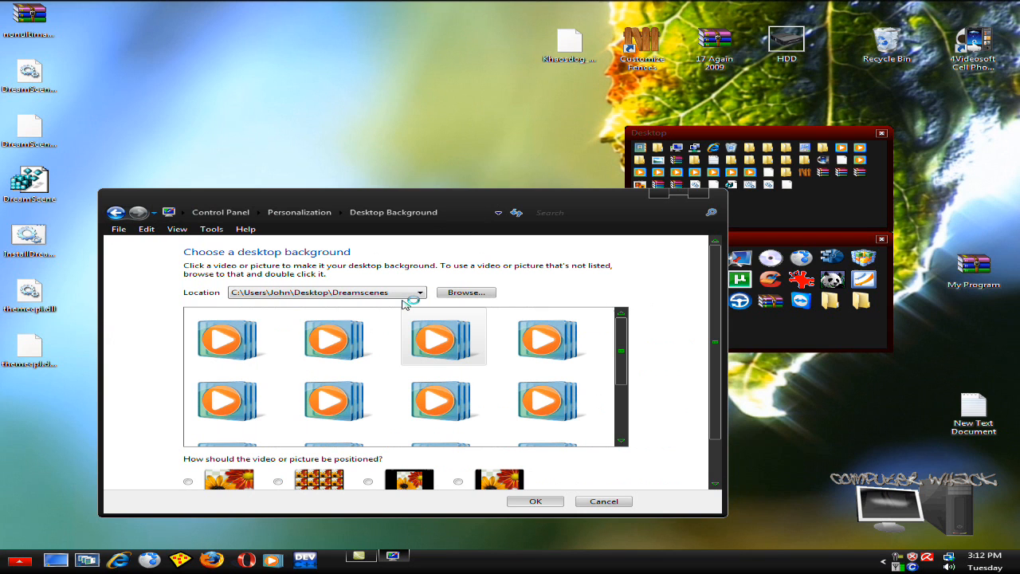
click(420, 292)
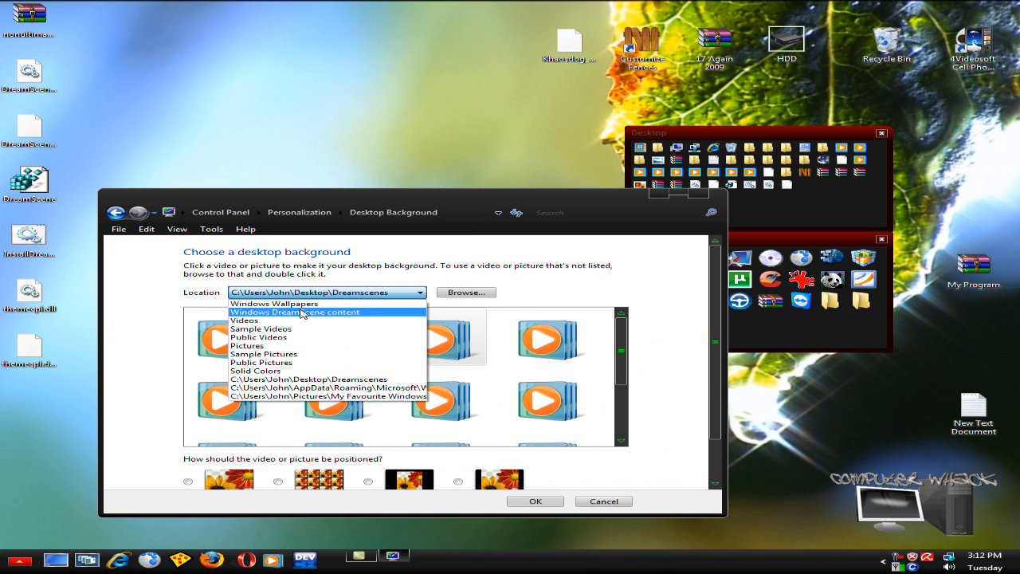
click(294, 311)
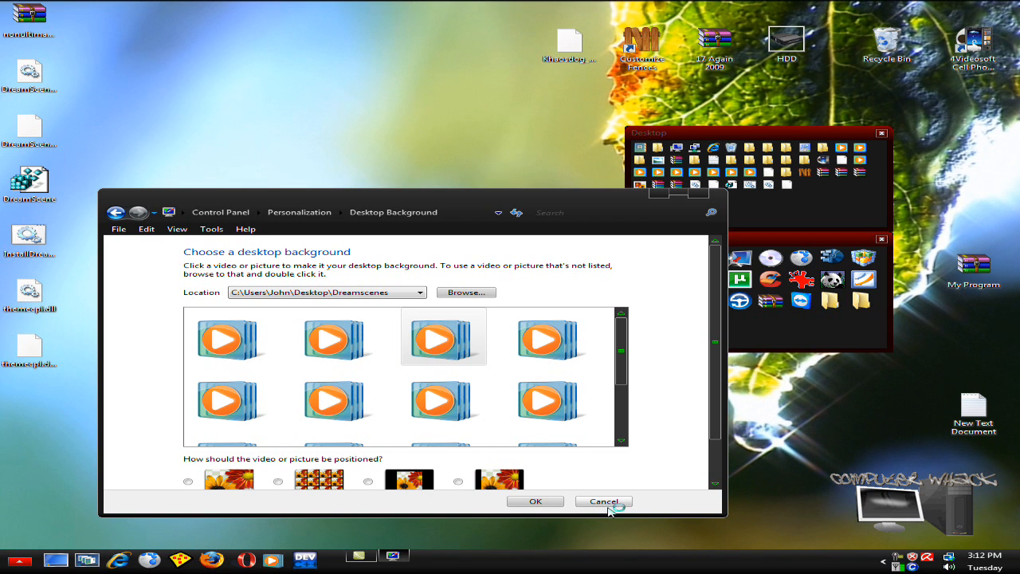
click(603, 501)
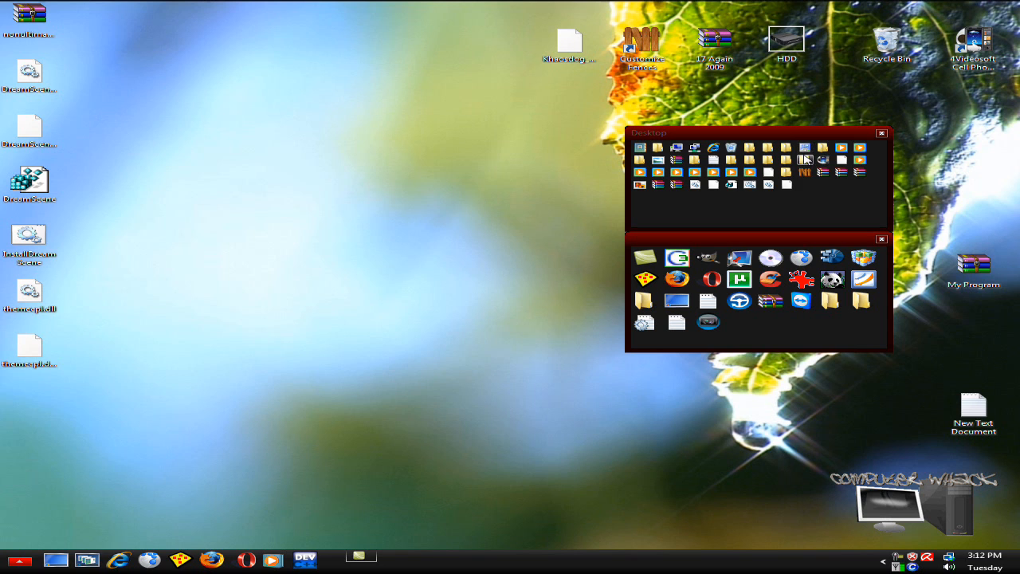
mouse_move(730, 161)
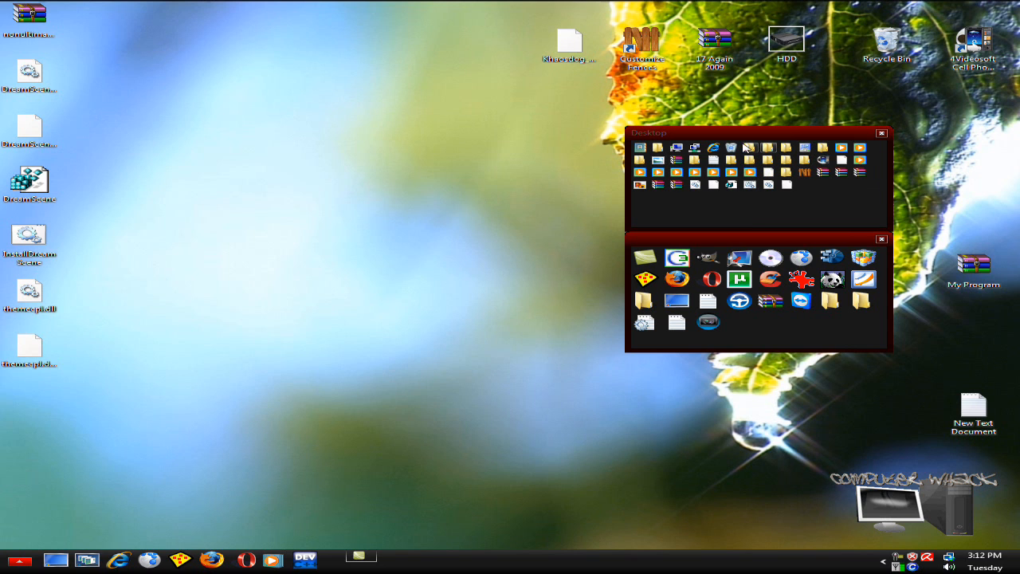
mouse_move(823, 148)
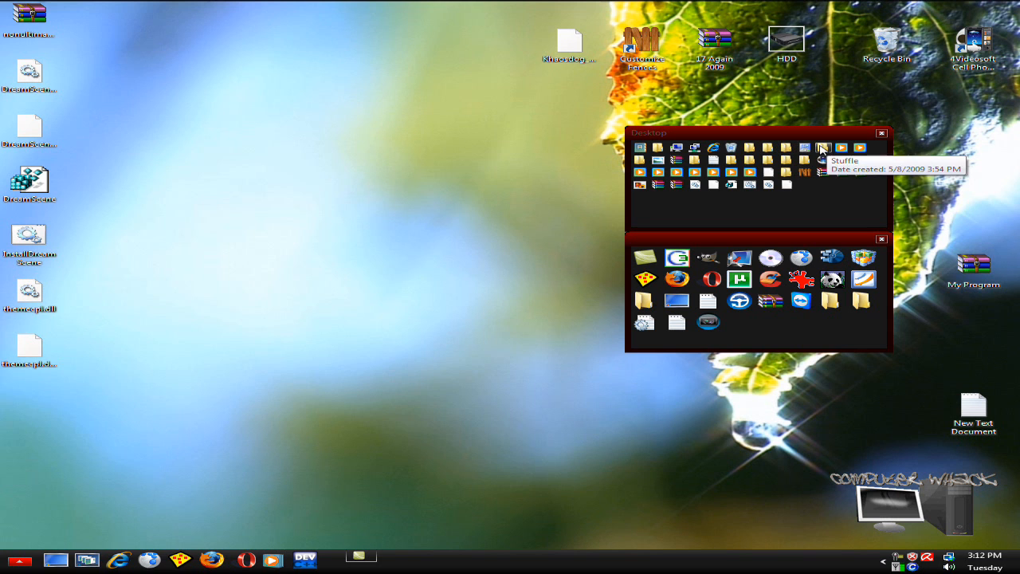